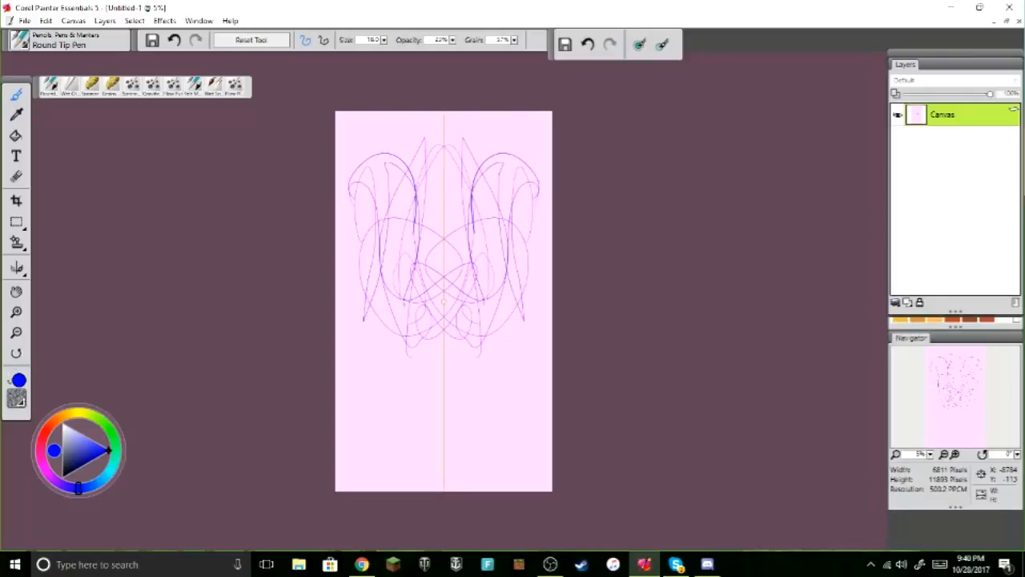
# - Add a curving purple pen stroke that the mirror symmetry repeats across the design
pyautogui.moveTo(392, 353); pyautogui.dragTo(393, 473)
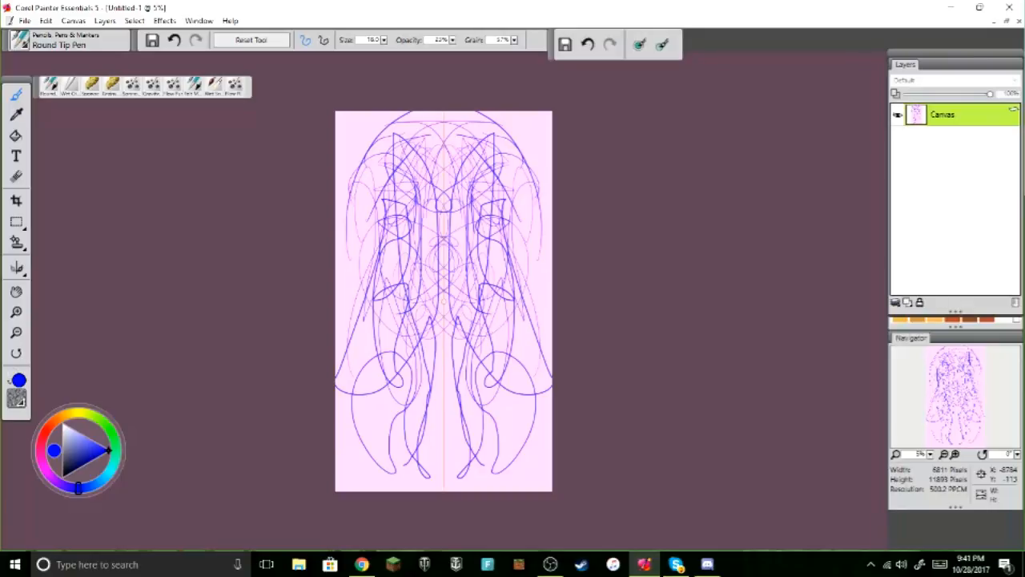
pyautogui.moveTo(636, 394)
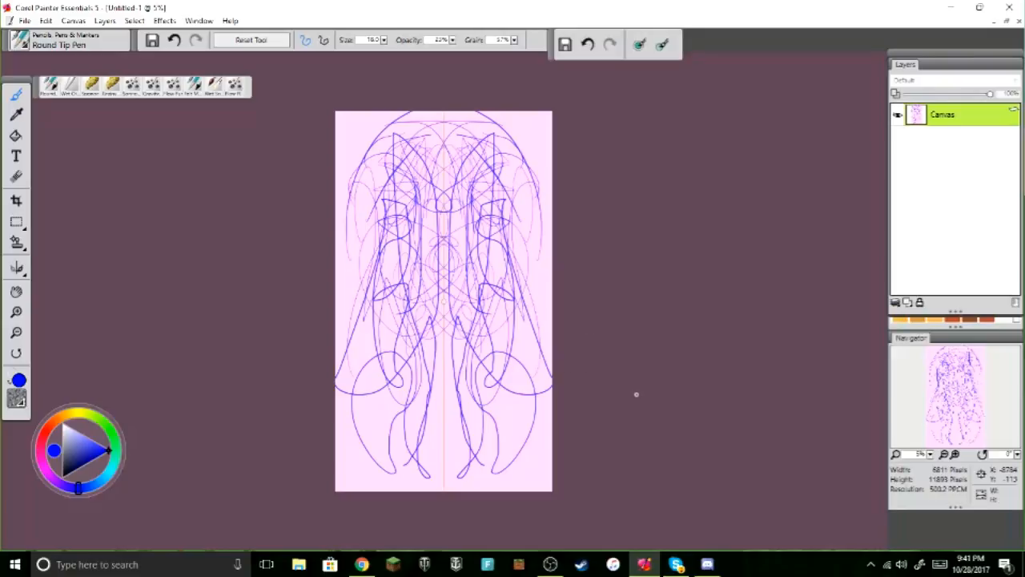